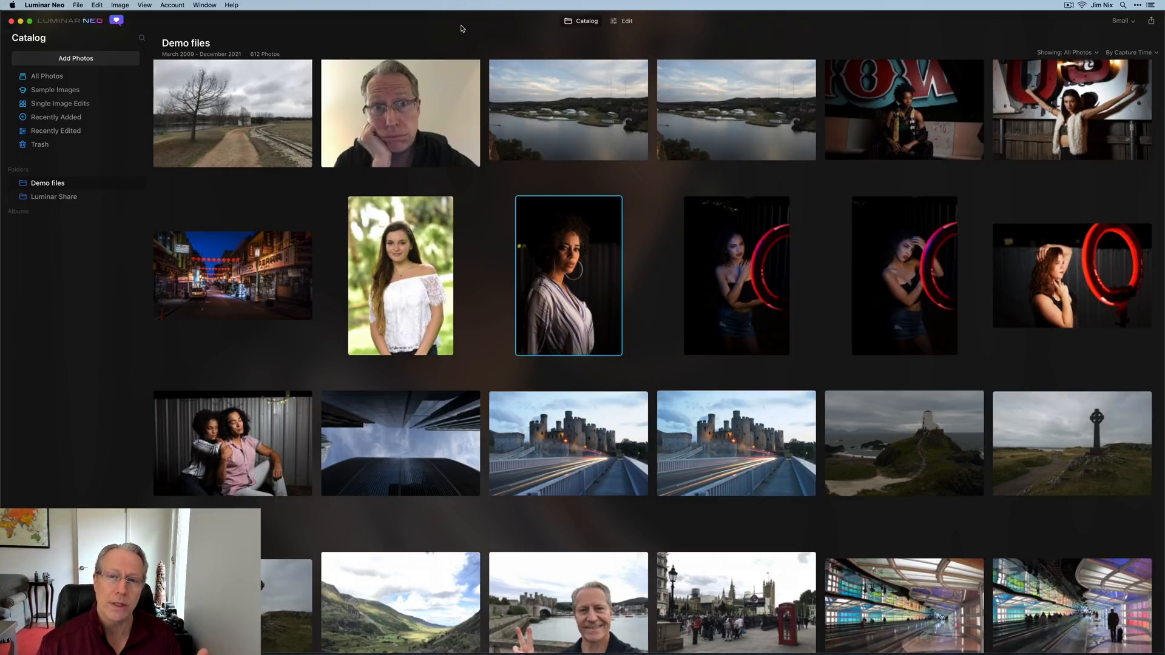
# Open the striped-shirt woman's portrait from Demo files in single-image view.
pyautogui.doubleClick(568, 275)
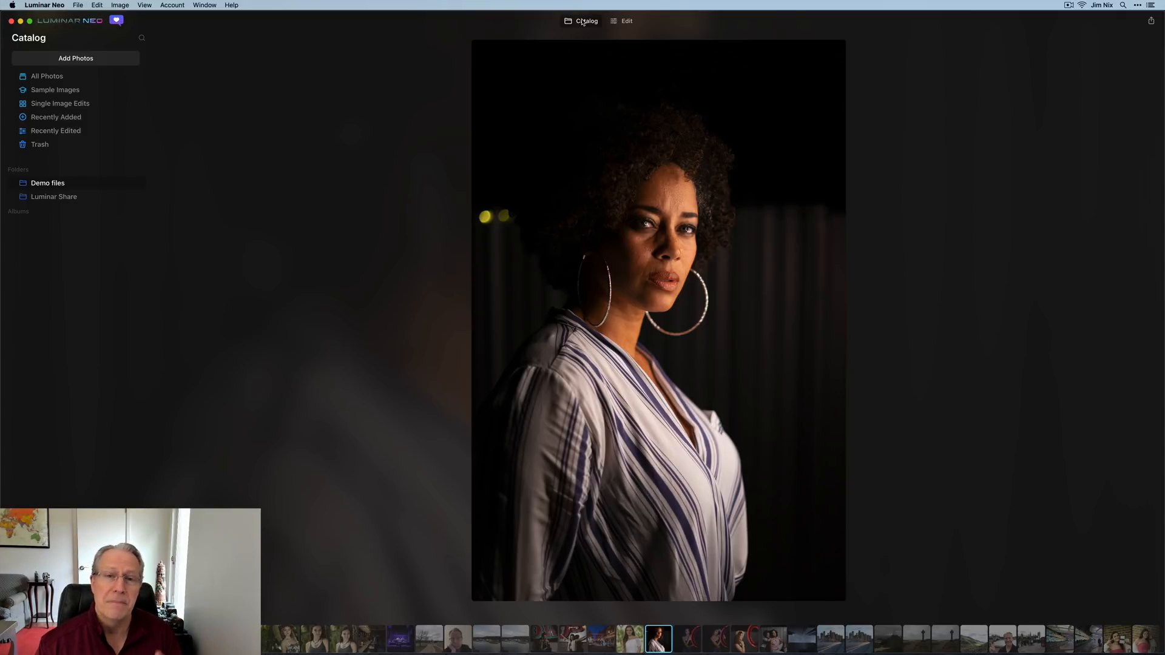
pyautogui.moveTo(460, 79)
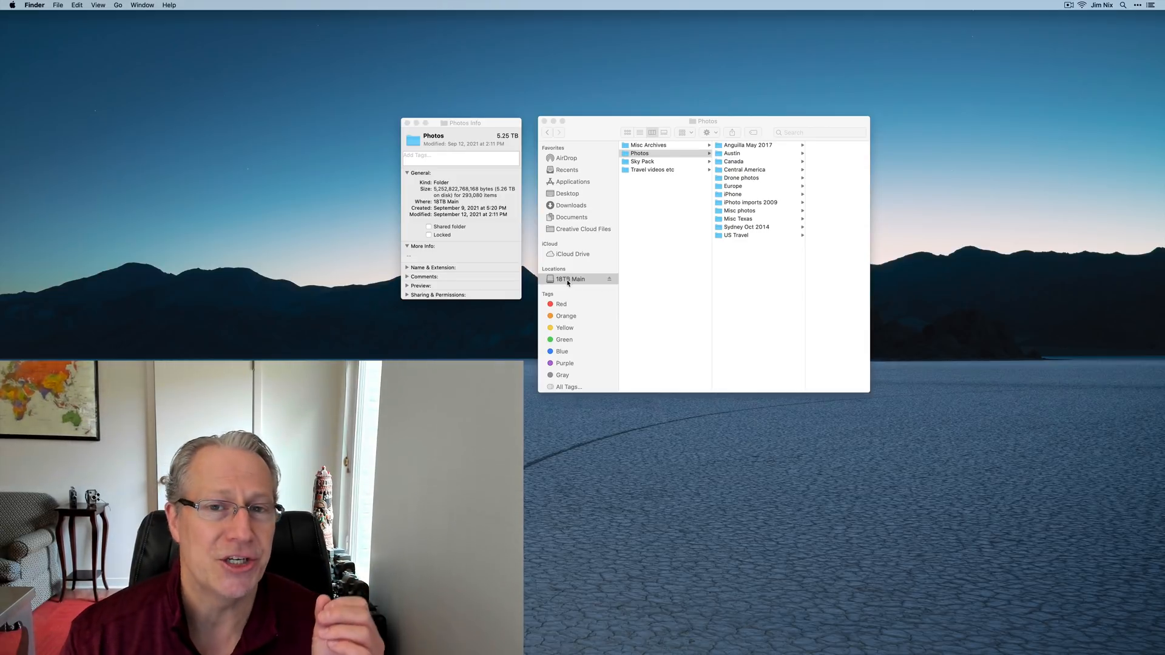
pyautogui.moveTo(677, 159)
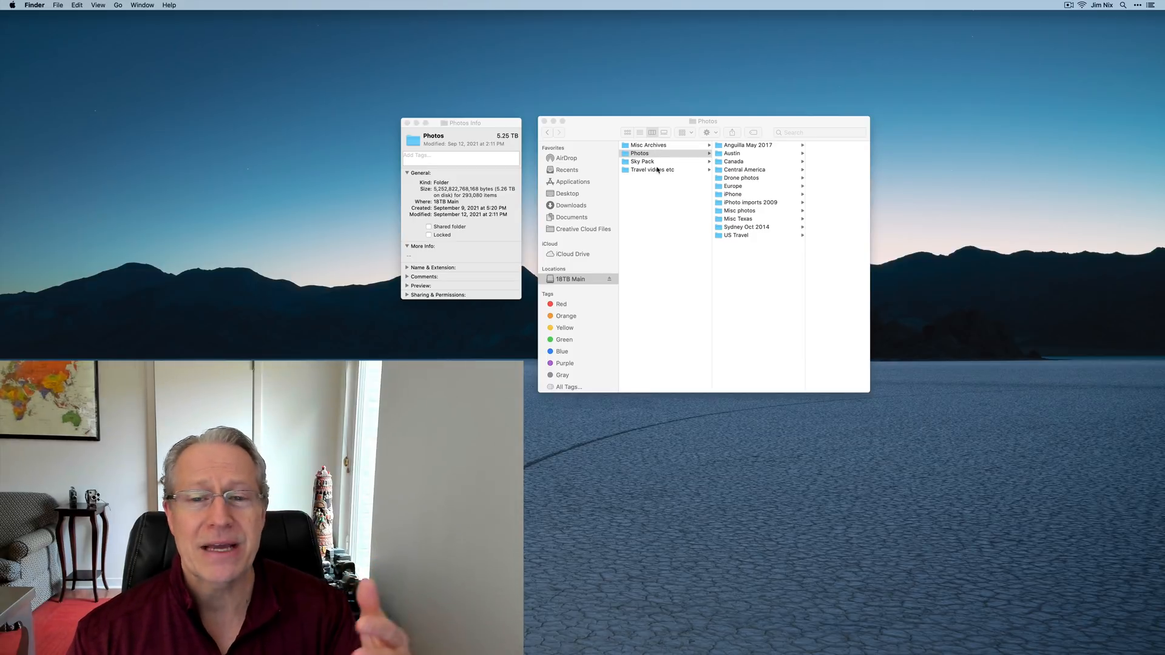
pyautogui.moveTo(735, 146)
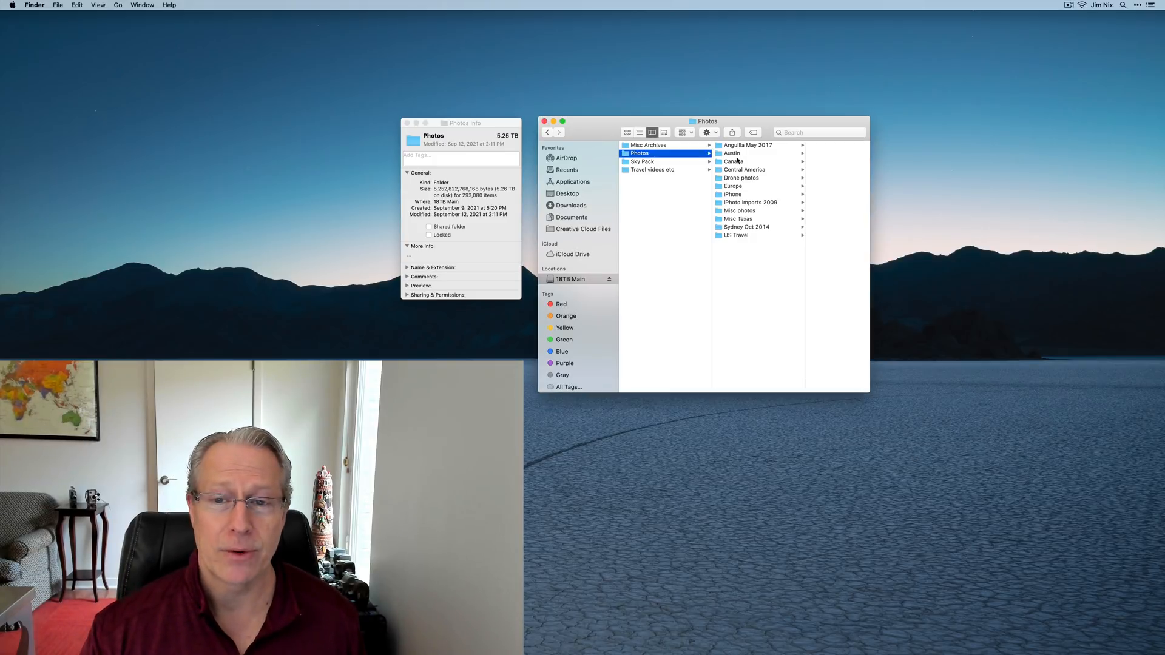
# Browse the Austin folder's dated shoot subfolders in Finder, then open the Europe folder.
pyautogui.click(731, 154)
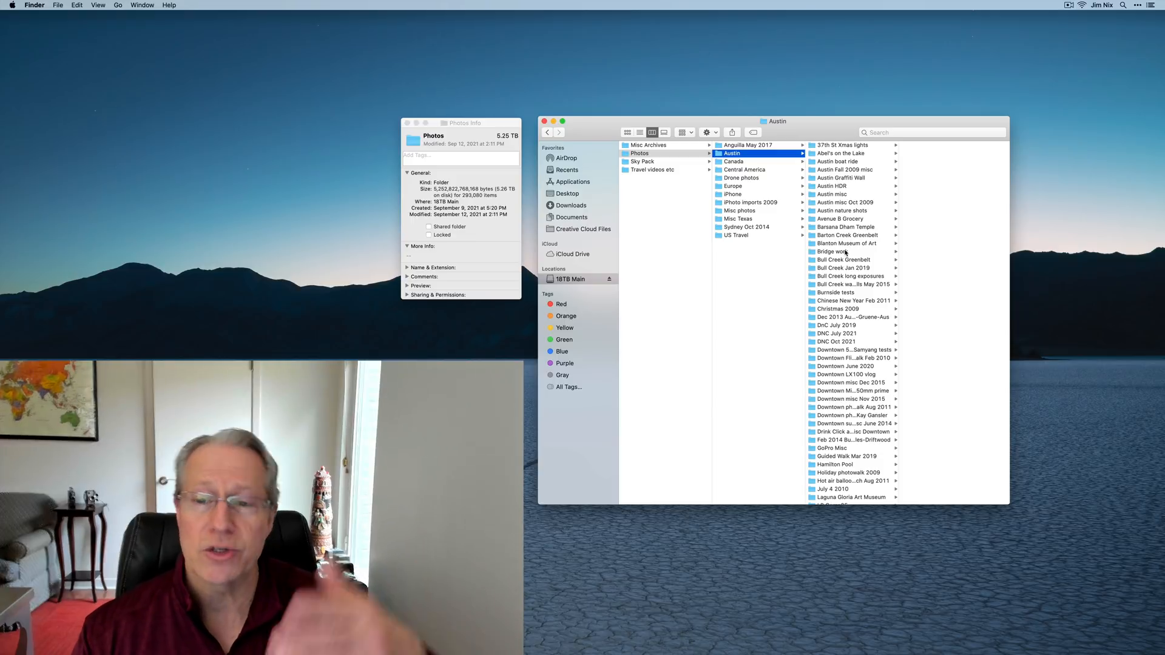
pyautogui.scroll(-3)
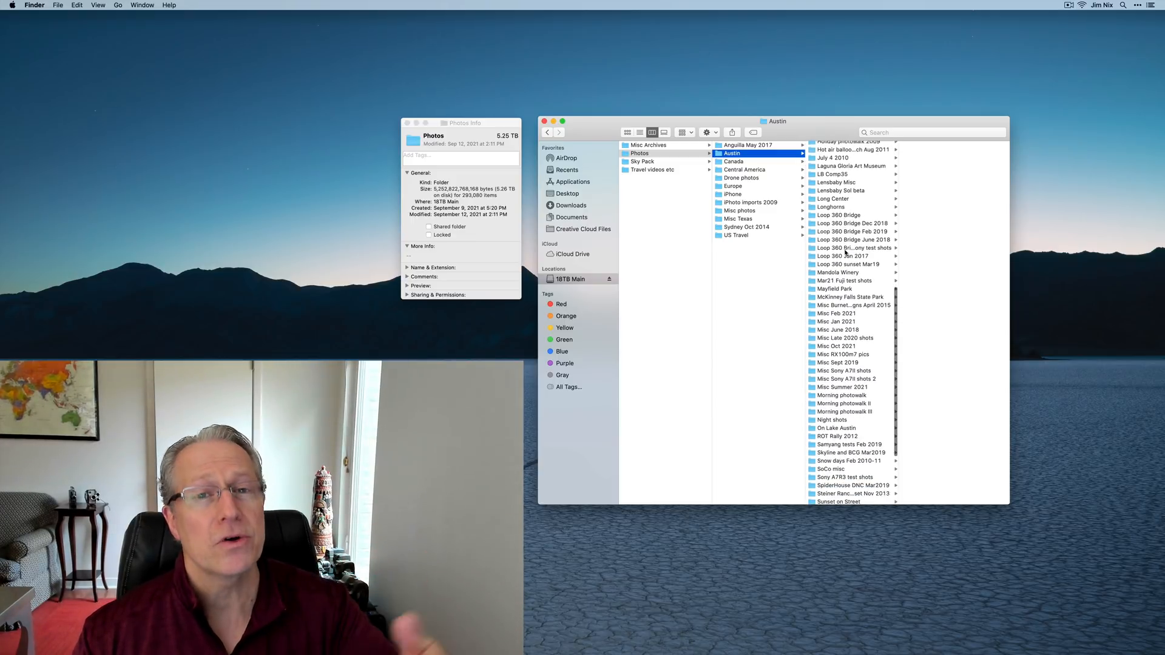
pyautogui.scroll(-3)
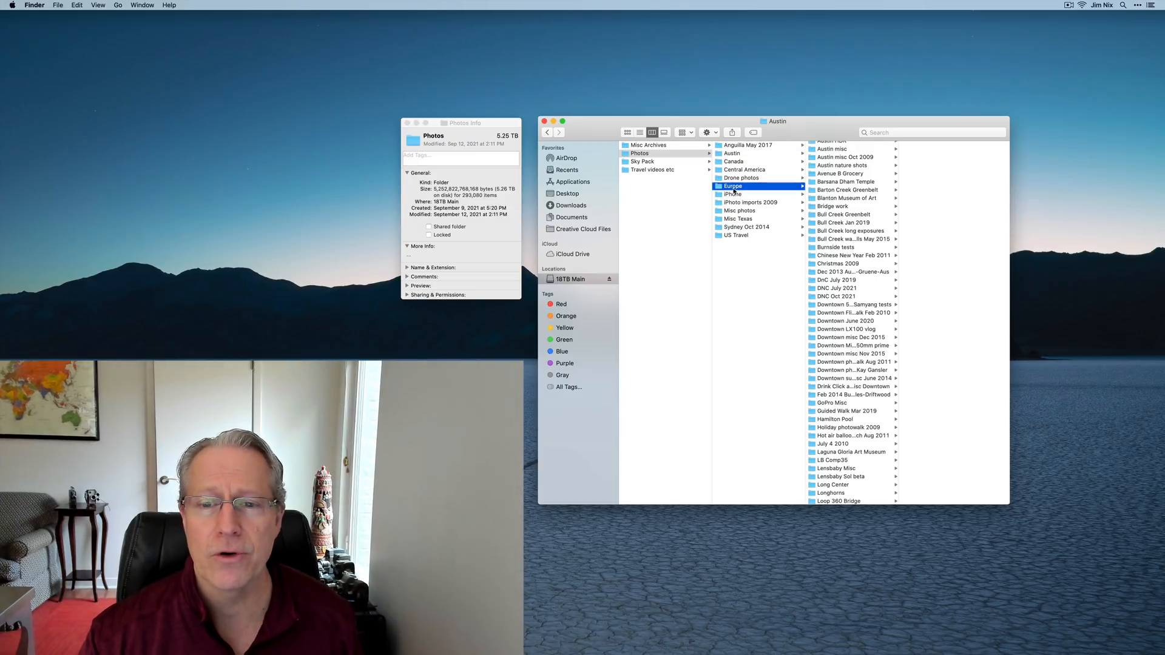
pyautogui.click(733, 185)
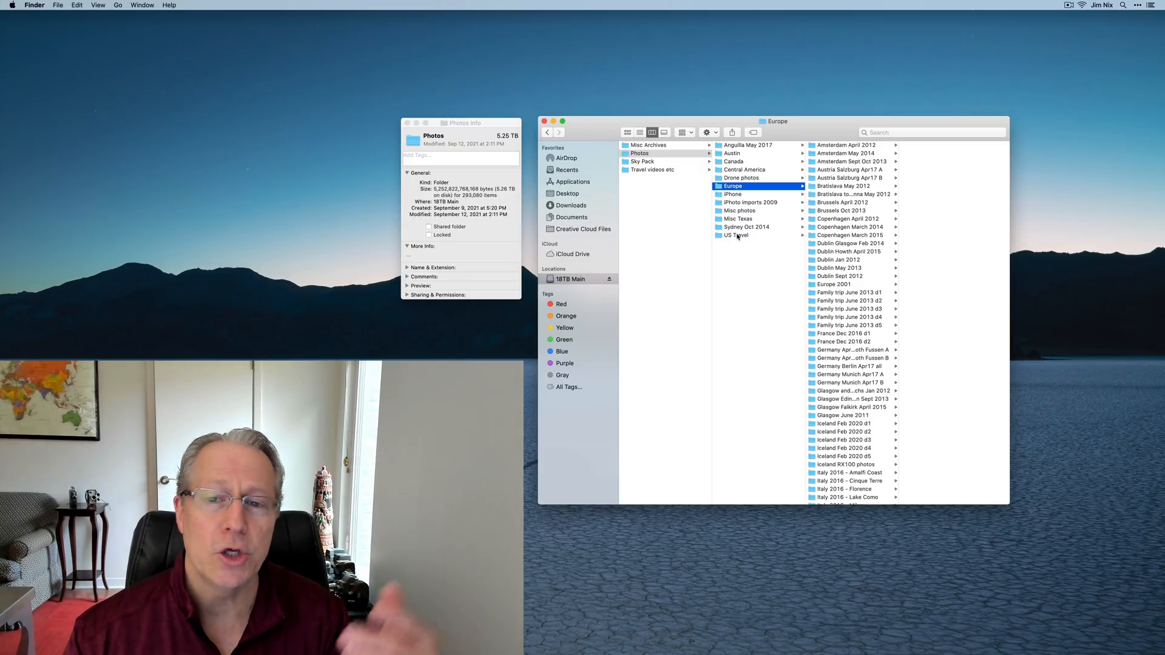
pyautogui.click(735, 235)
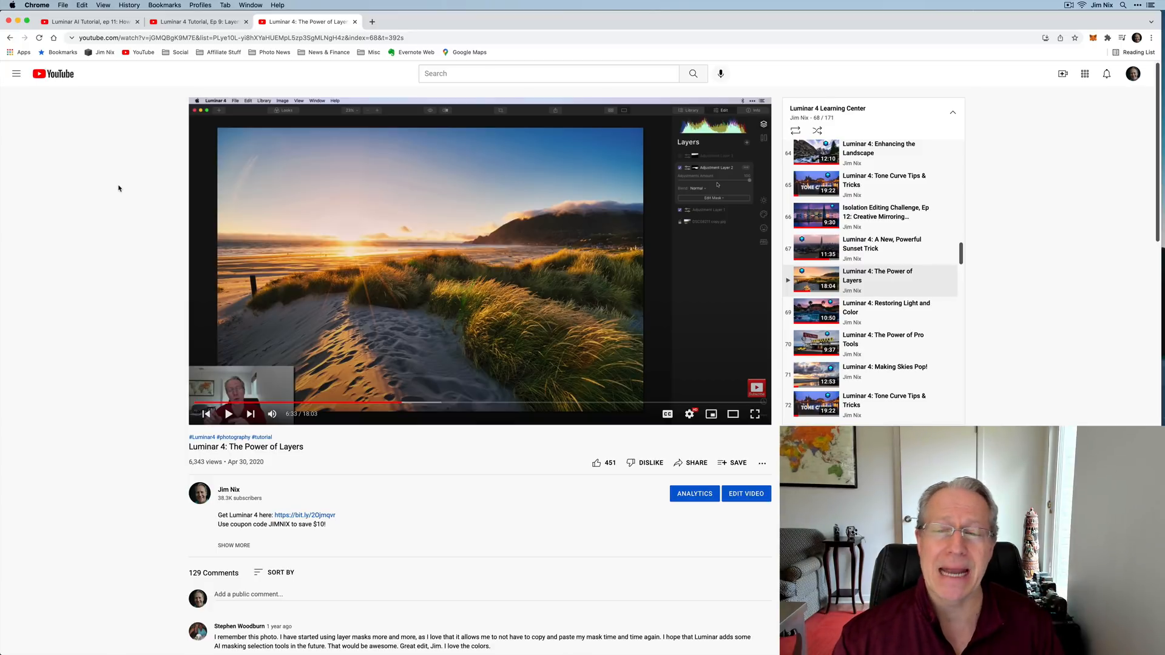
pyautogui.moveTo(80, 375)
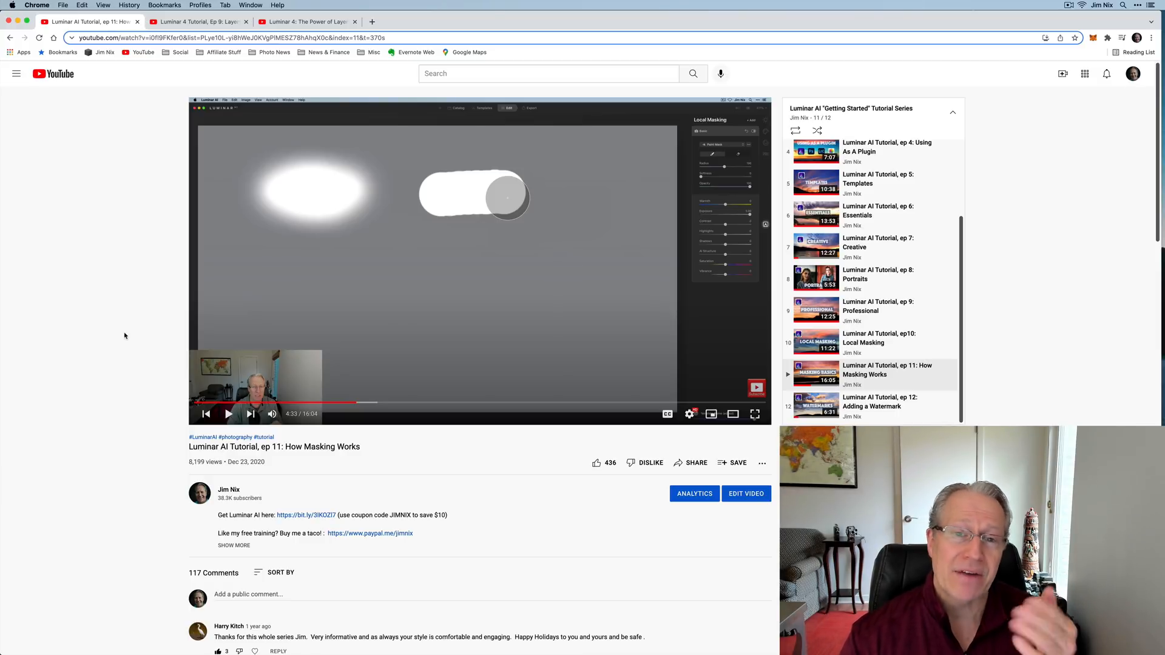
pyautogui.moveTo(112, 421)
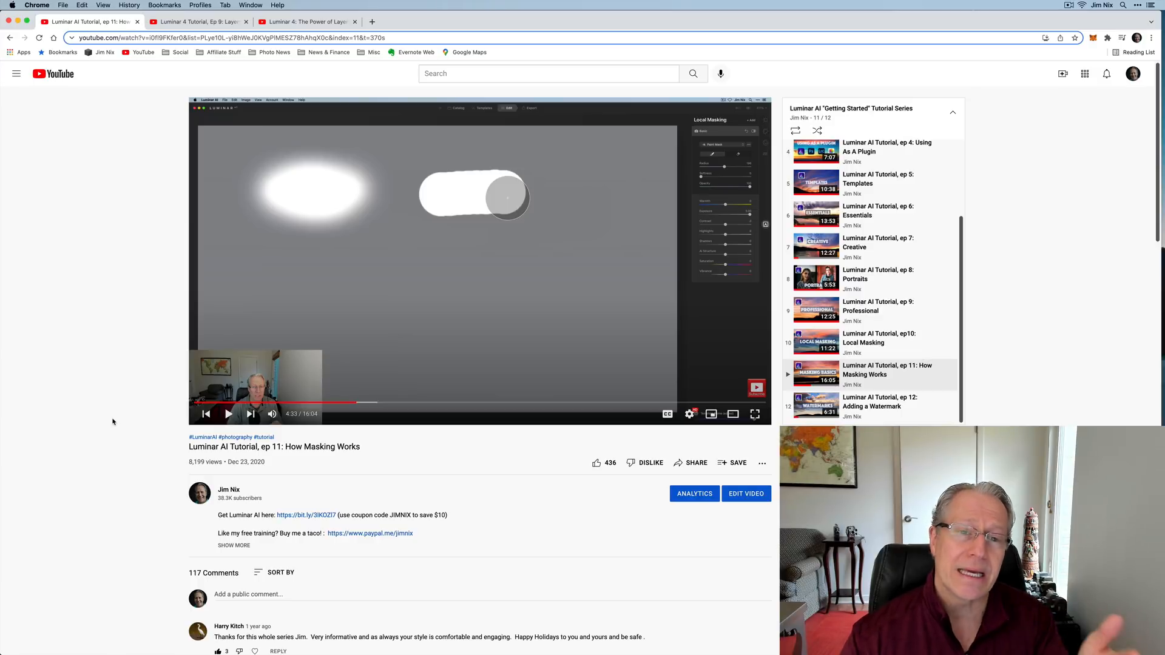
pyautogui.moveTo(116, 433)
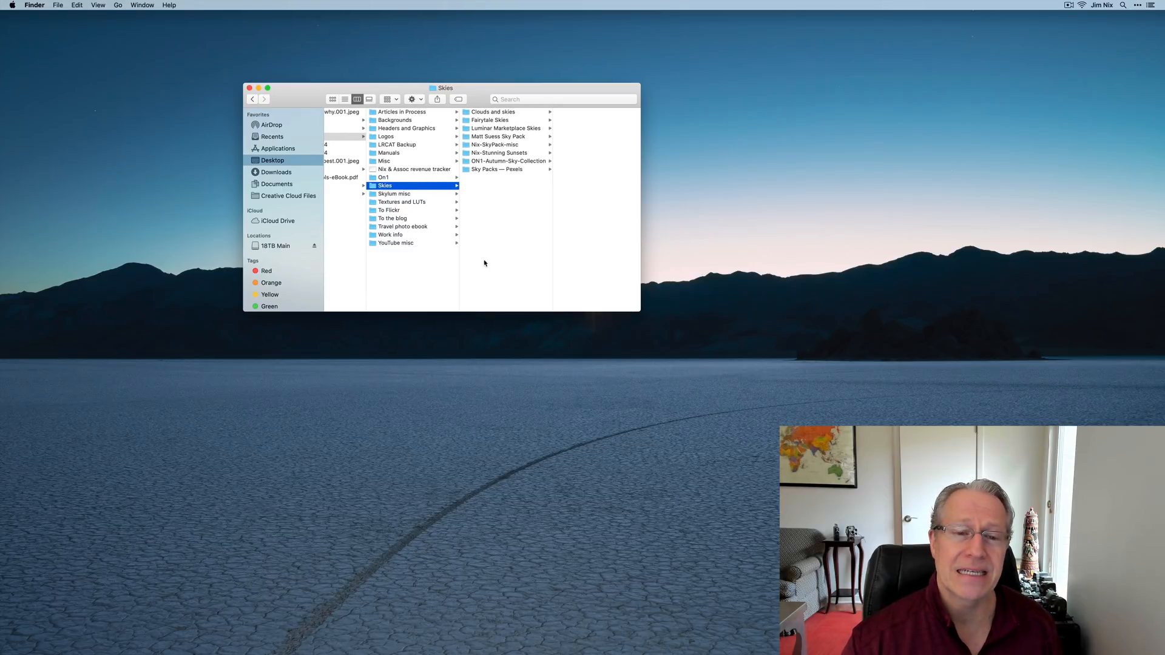
pyautogui.moveTo(487, 115)
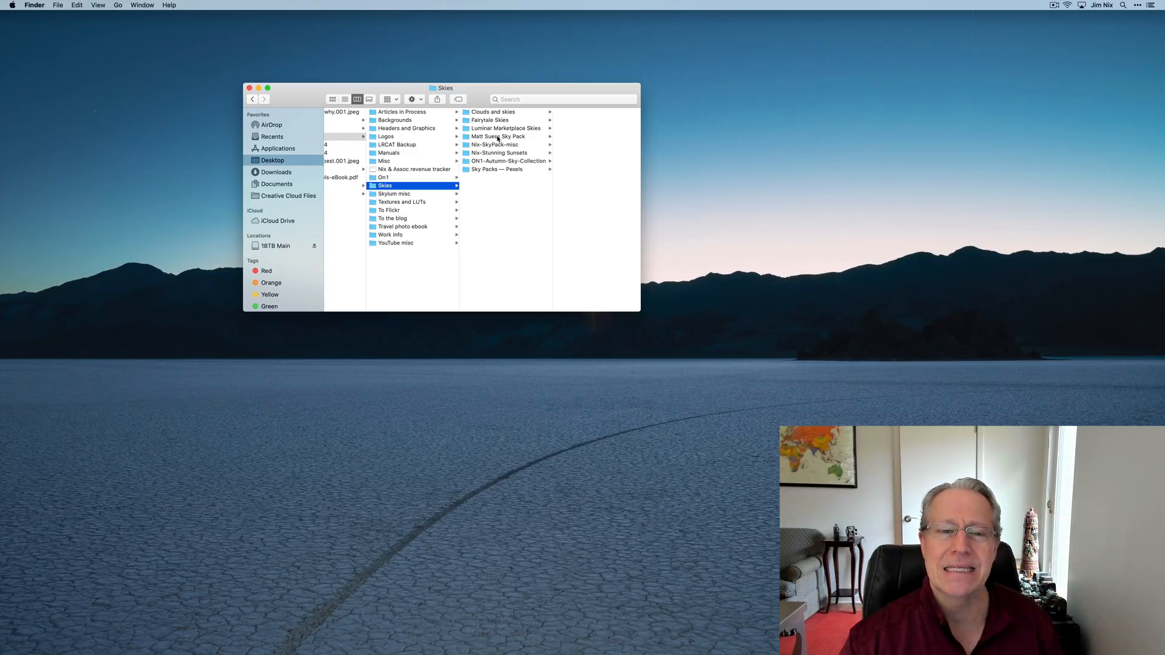
pyautogui.click(402, 201)
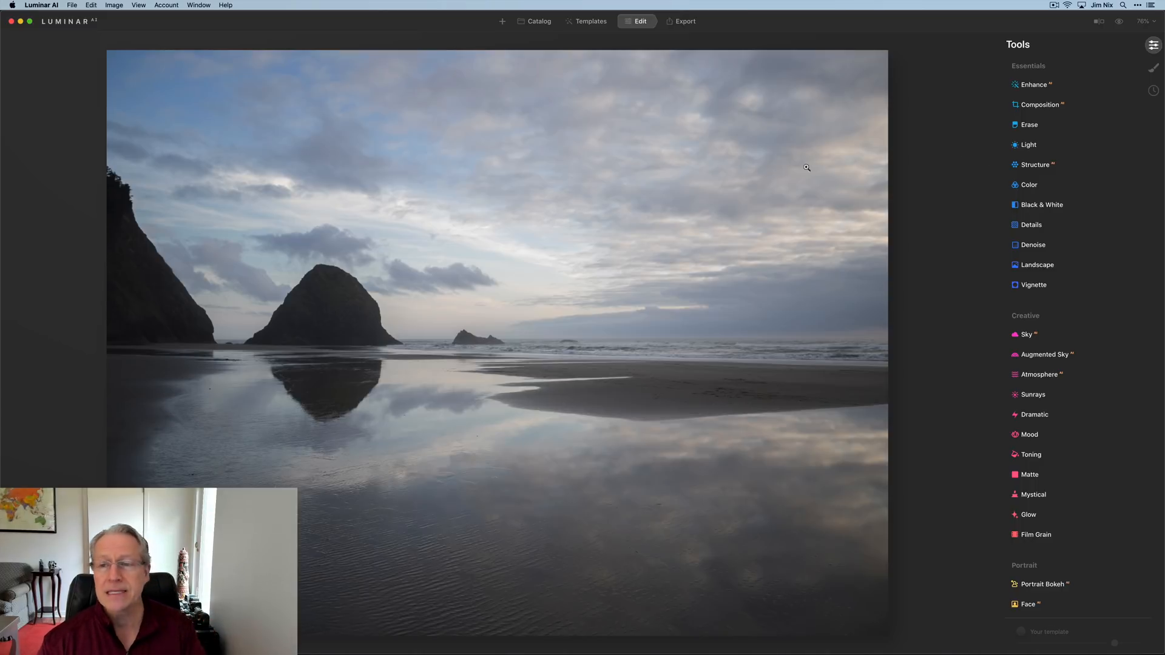
# Set Enhance Accent to 59 and Landscape Golden Hour to 54 on the seascape.
pyautogui.click(1033, 83)
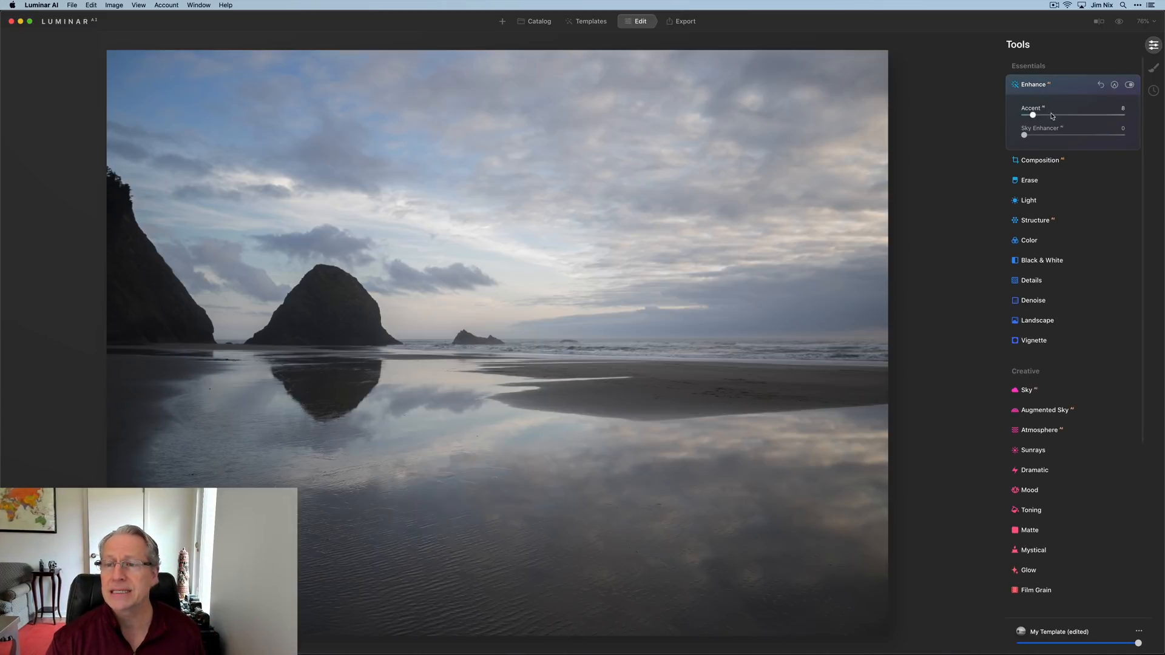
pyautogui.moveTo(1033, 115); pyautogui.dragTo(1081, 115)
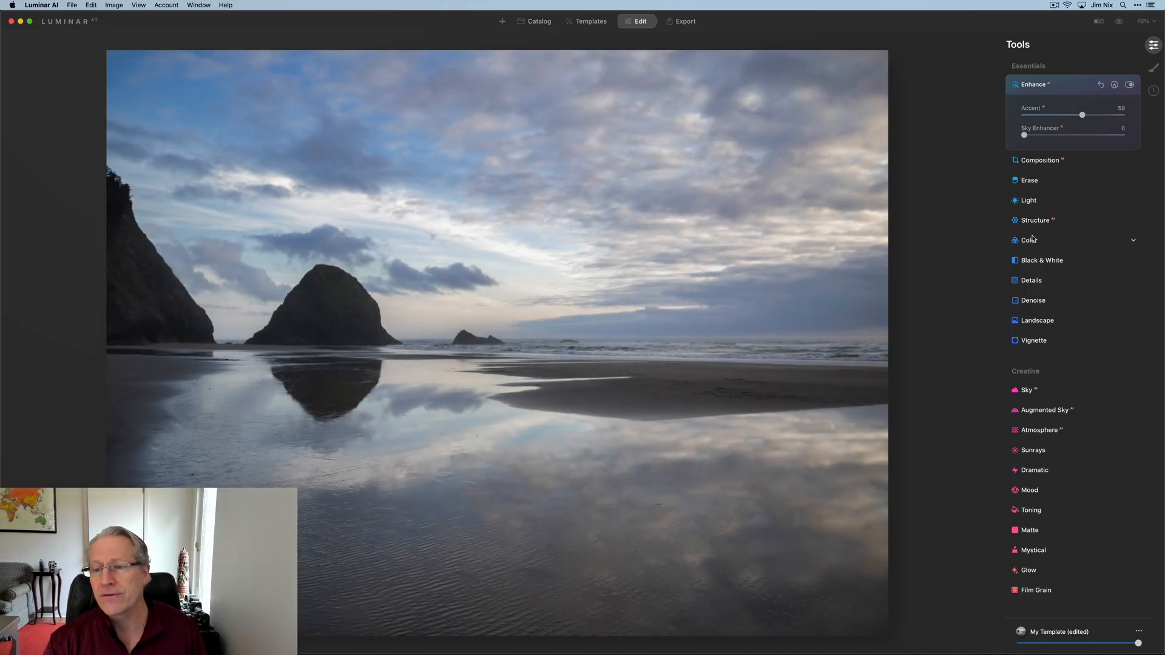
pyautogui.click(1029, 241)
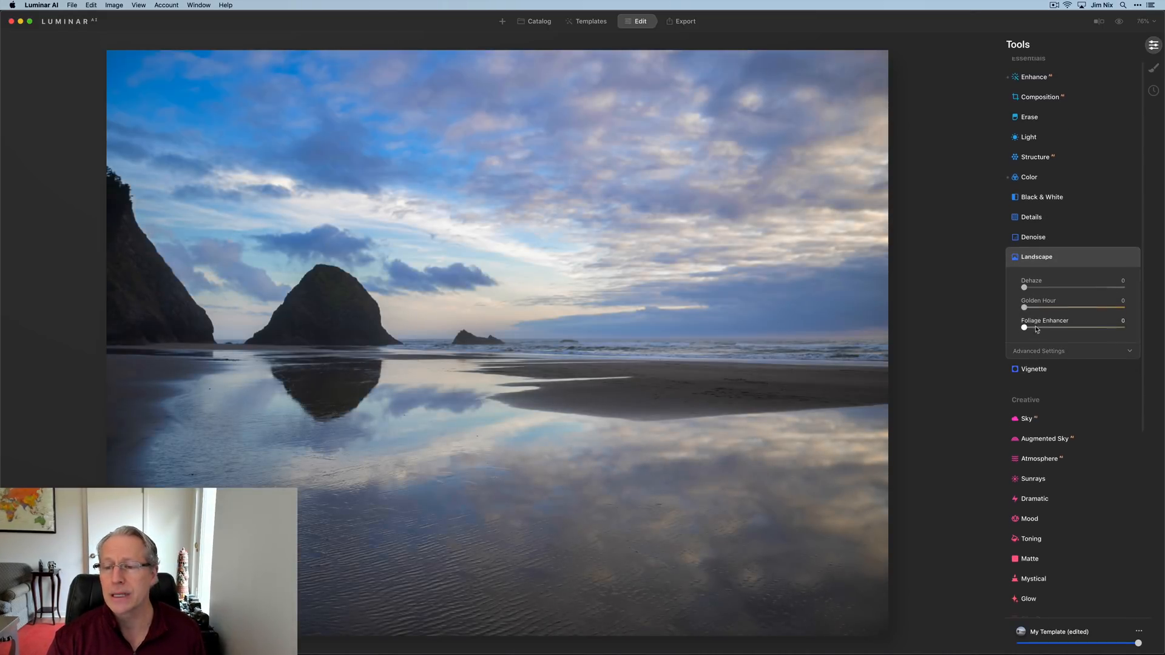
pyautogui.moveTo(1025, 308); pyautogui.dragTo(1078, 307)
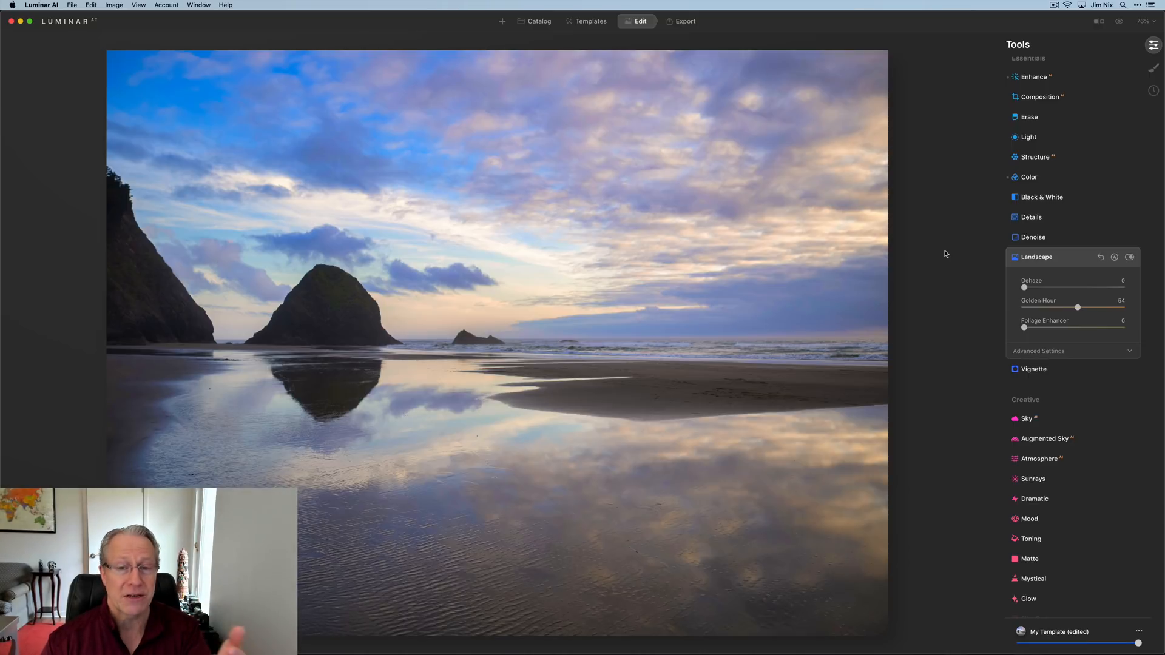
pyautogui.press('cmd+tab')
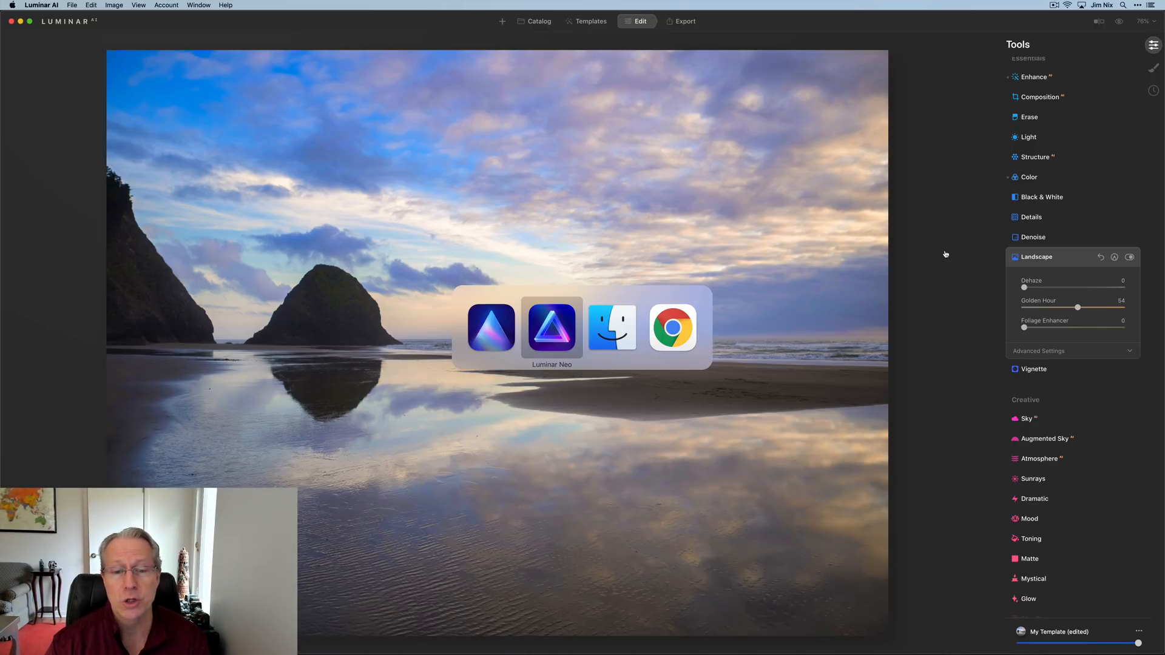
# In Luminar Neo, apply Enhance and raise Golden Hour to 59 on the seascape.
pyautogui.click(552, 327)
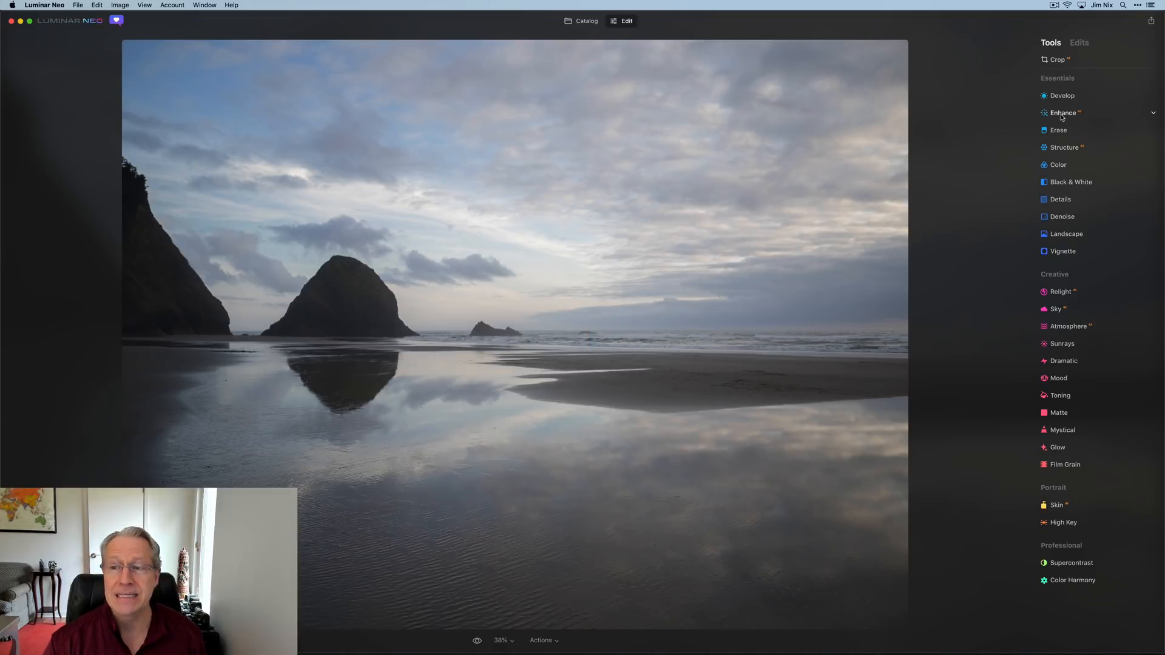
pyautogui.click(1062, 112)
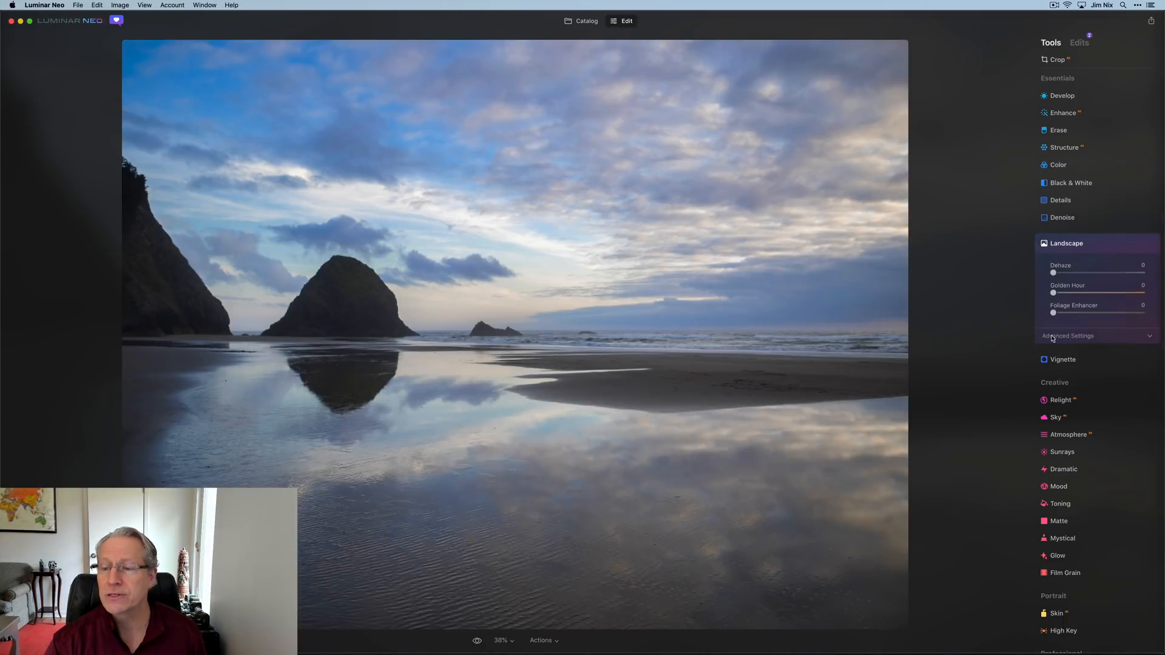
pyautogui.moveTo(1053, 292); pyautogui.dragTo(1106, 292)
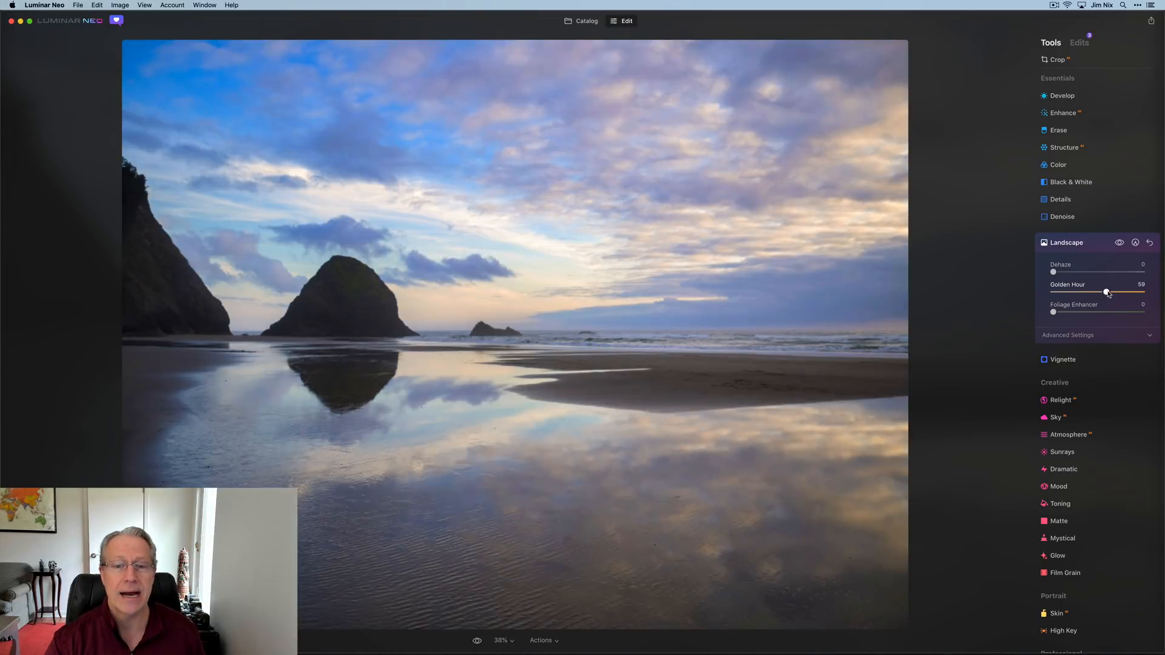